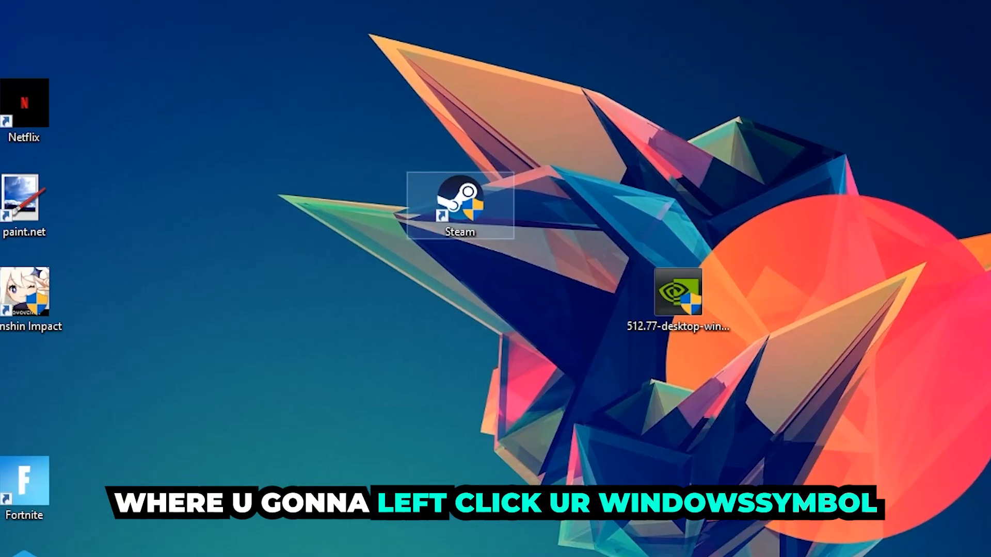
# Open the Start menu to search for Windows Defender Firewall.
pyautogui.click(11, 546)
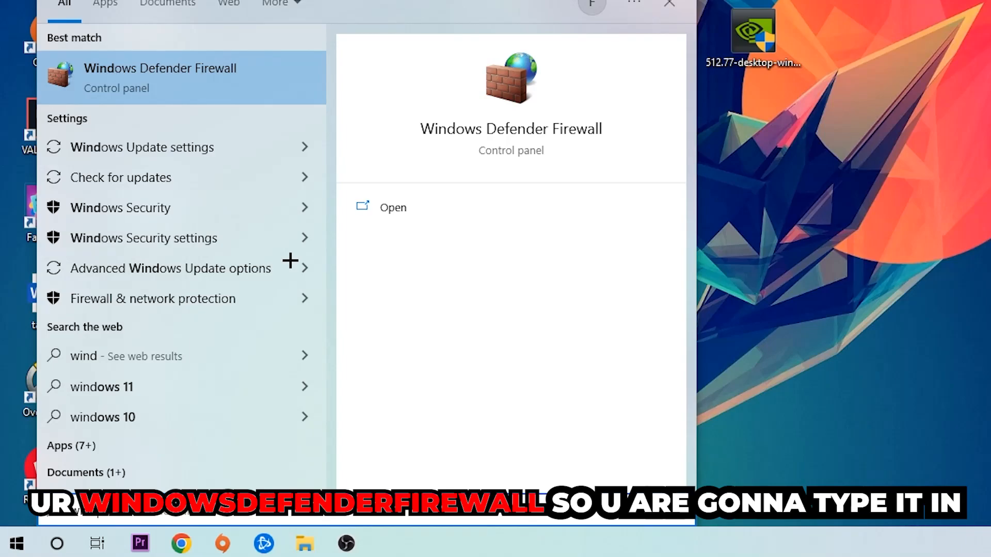
# Search 'windows Defender Firewall' and open the best-match control panel result.
pyautogui.write('windows Defender Firewall')
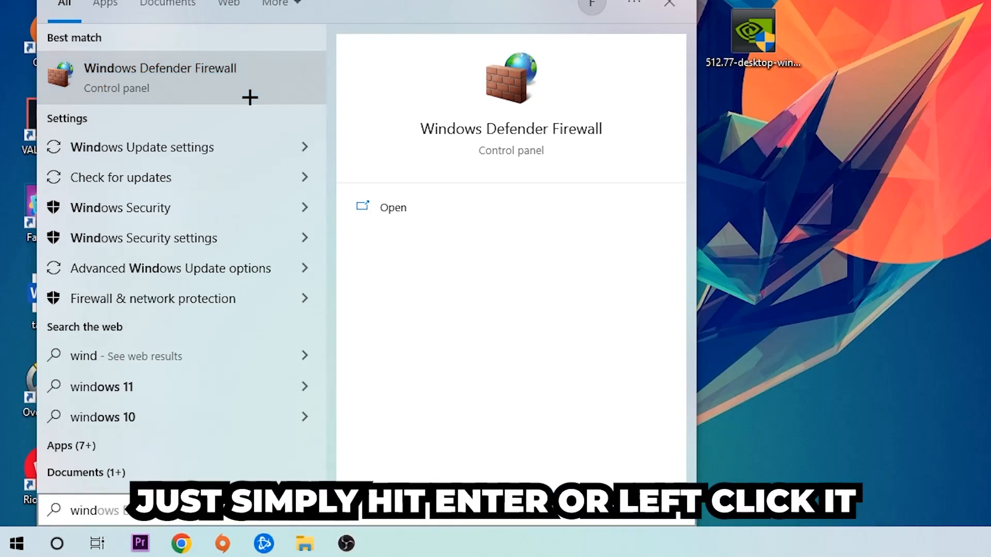
pyautogui.click(160, 77)
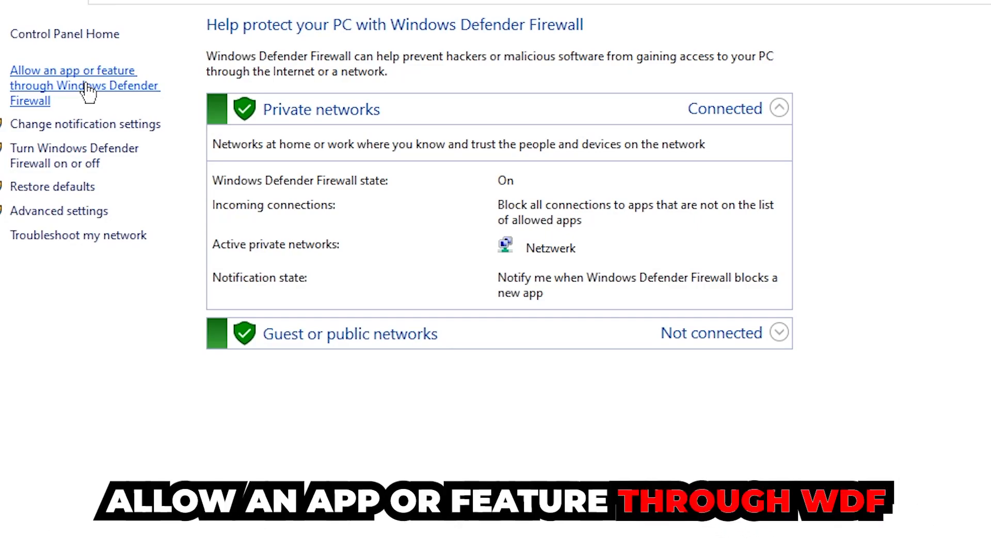
# Unlock the allowed apps list via Change settings and start Allow another app.
pyautogui.click(73, 78)
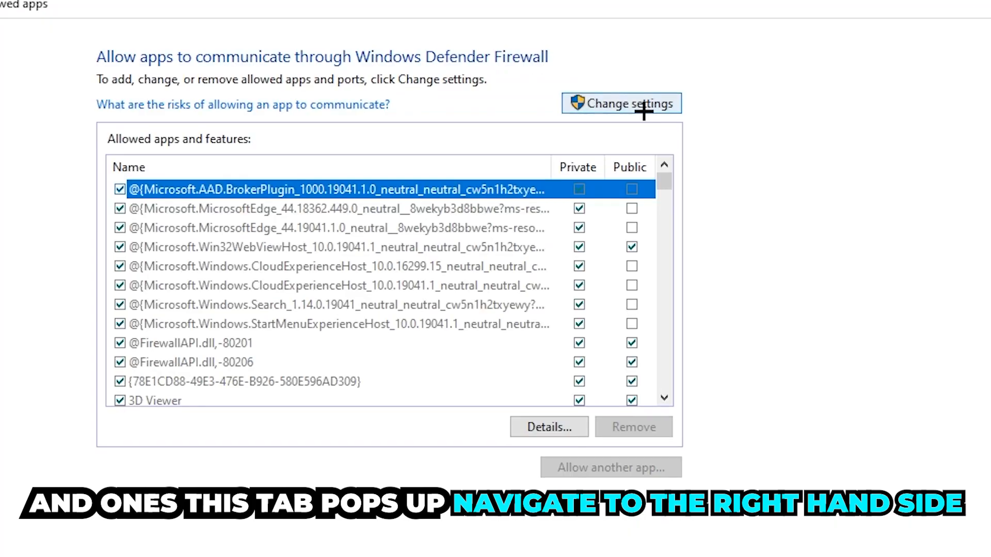
pyautogui.click(621, 103)
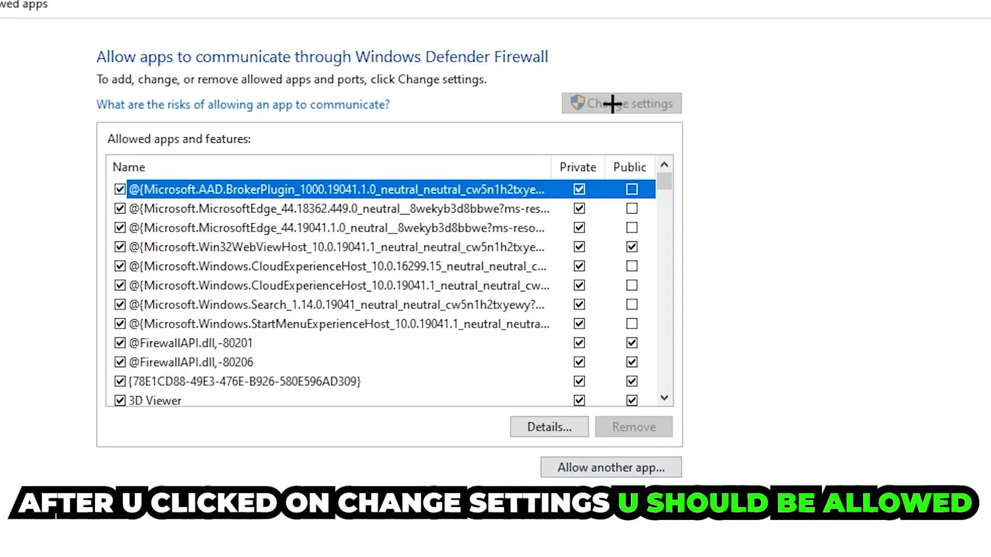
pyautogui.click(609, 467)
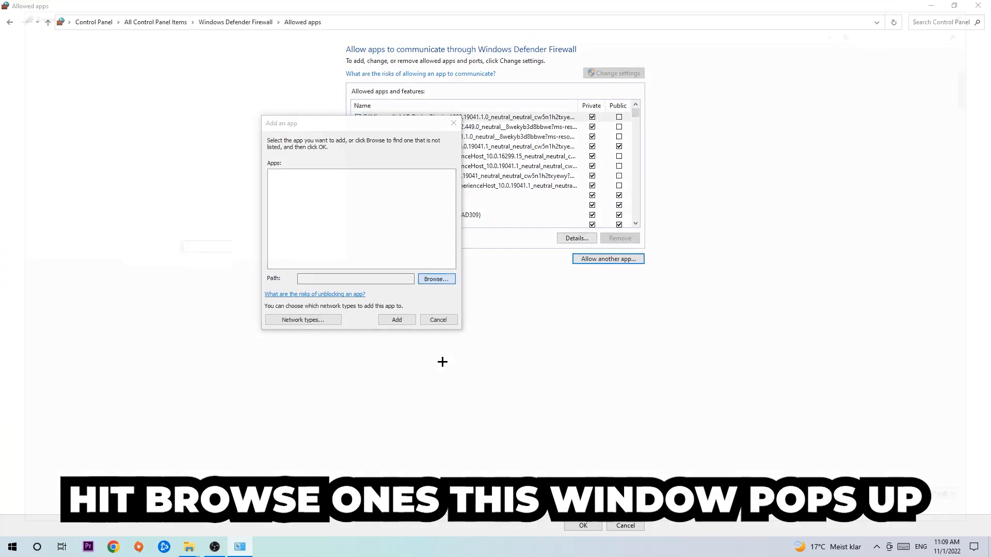
# Browse to the game's executable and add it to the allowed apps list.
pyautogui.click(436, 279)
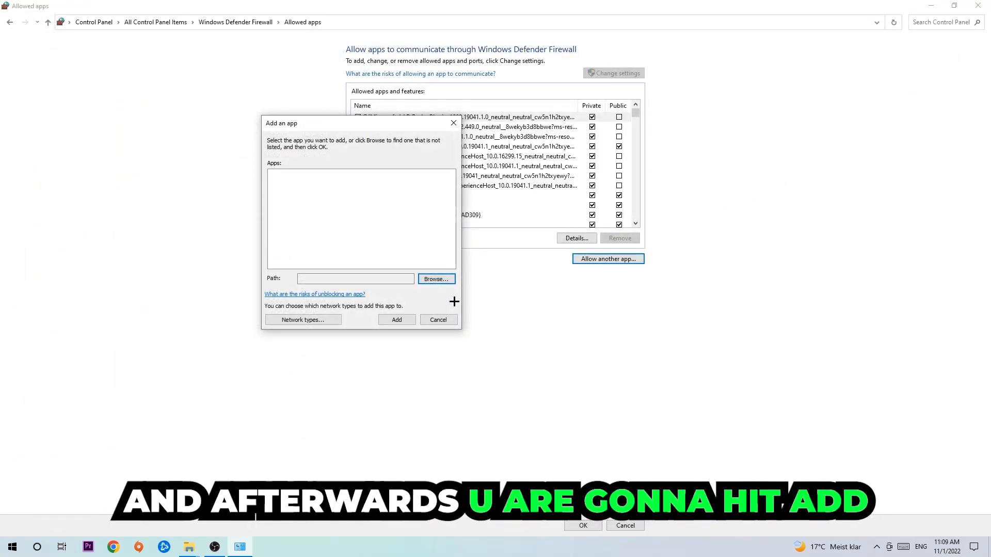
pyautogui.click(397, 319)
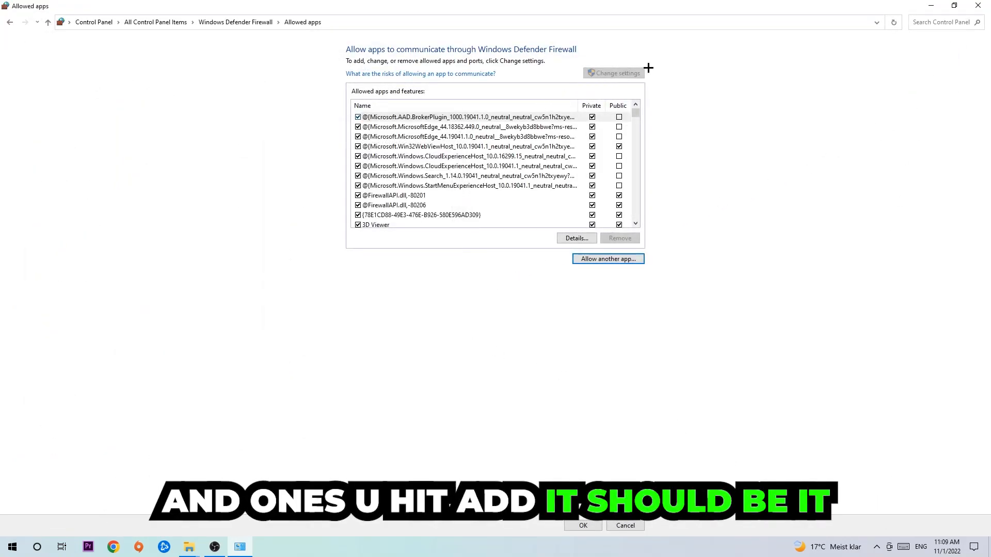